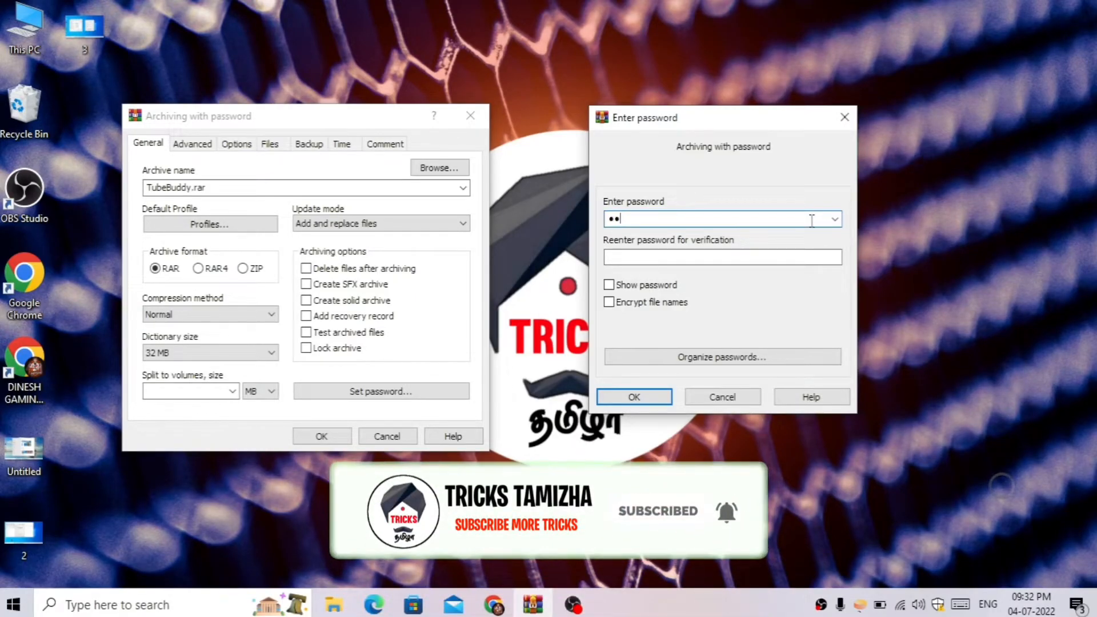
# Dismiss the unfinished password and archiving dialogs for TubeBuddy.rar
pyautogui.write('•')
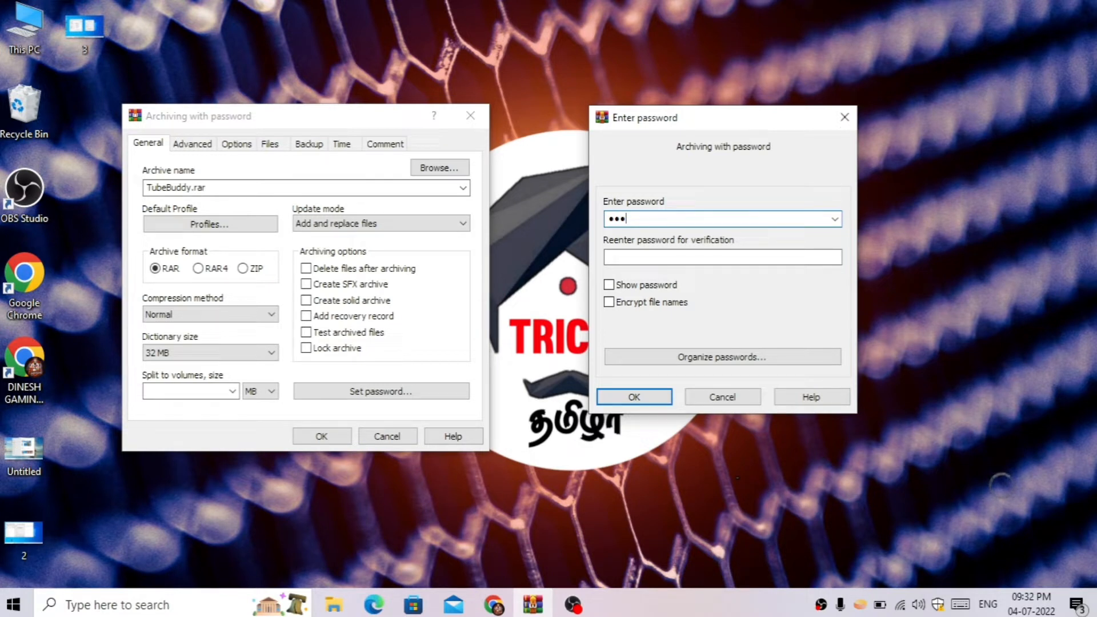
pyautogui.moveTo(879, 203)
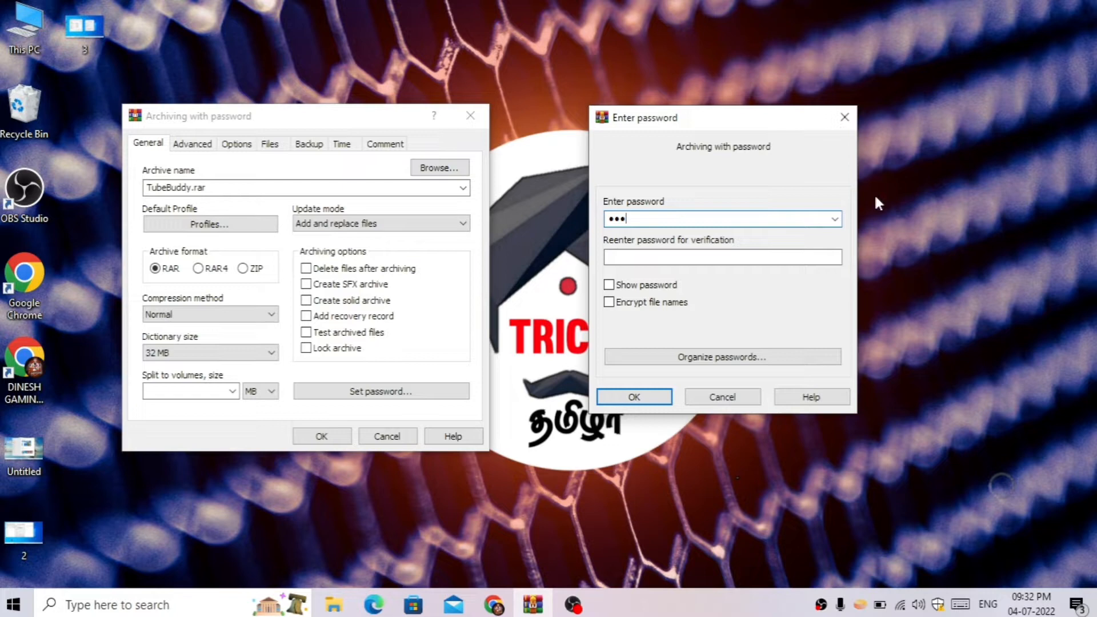
pyautogui.click(632, 396)
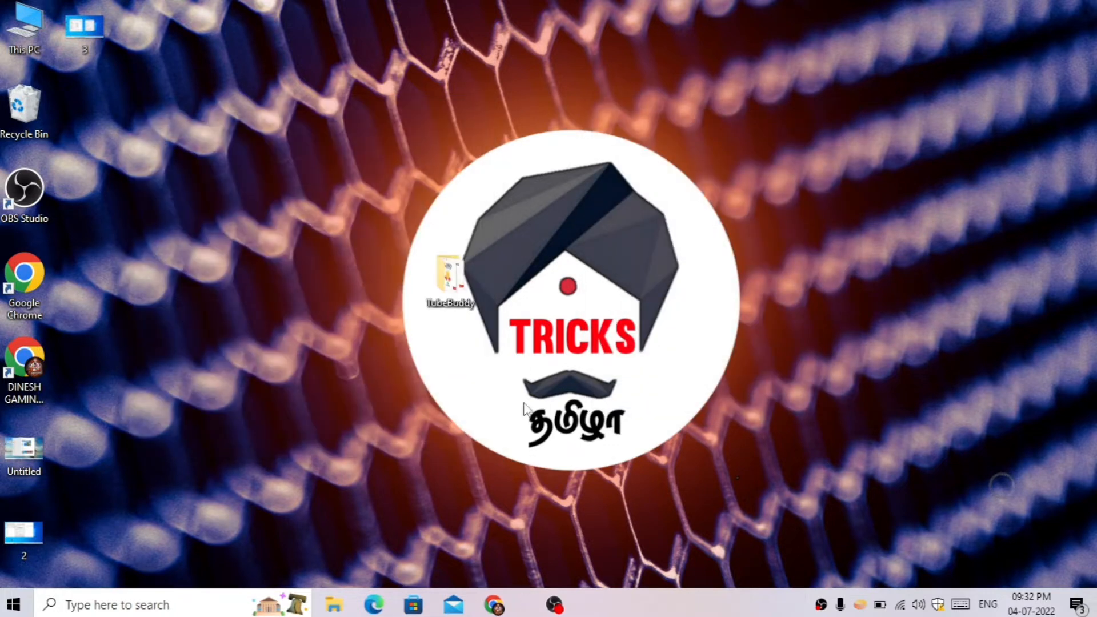
# From Chrome's Downloads list, show winrar-x64-611.exe in its folder
pyautogui.click(494, 604)
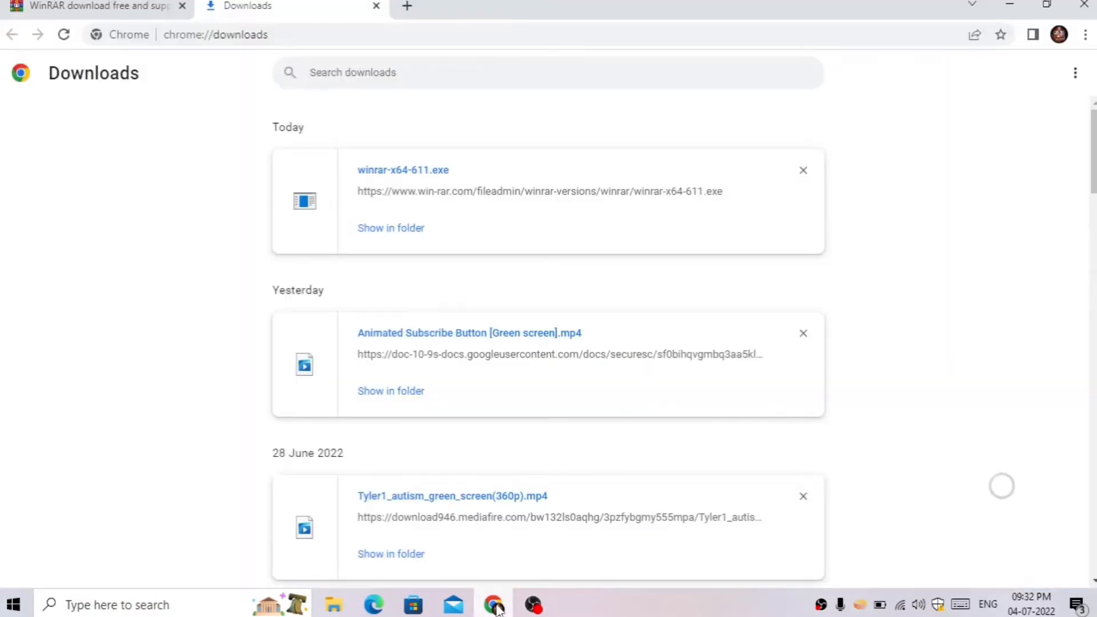
pyautogui.click(95, 5)
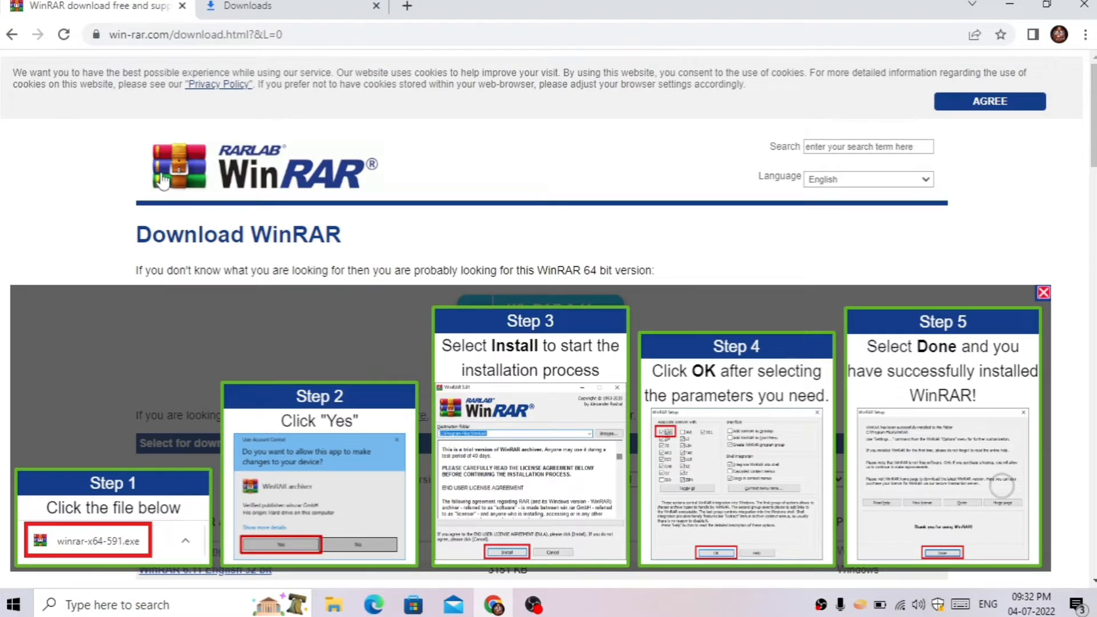
pyautogui.moveTo(448, 196)
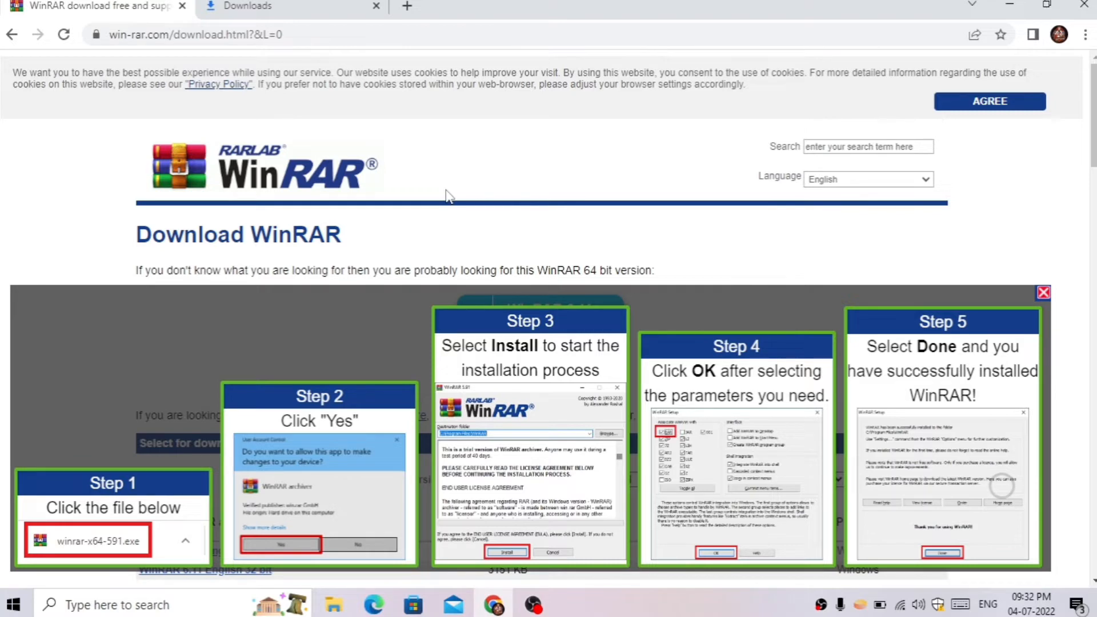
pyautogui.click(248, 5)
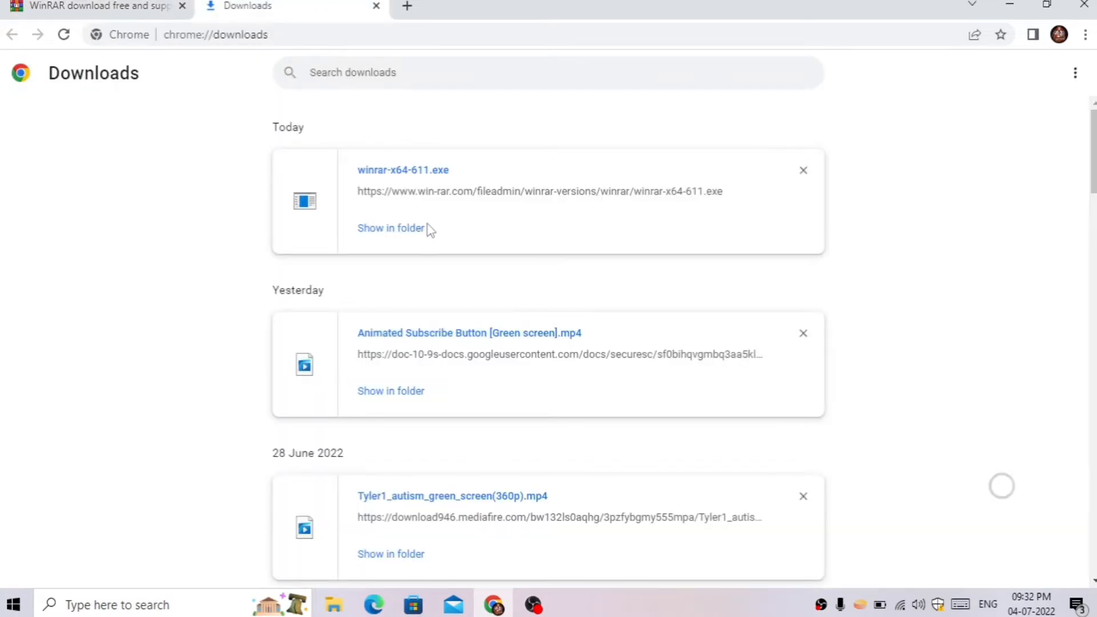
pyautogui.click(391, 227)
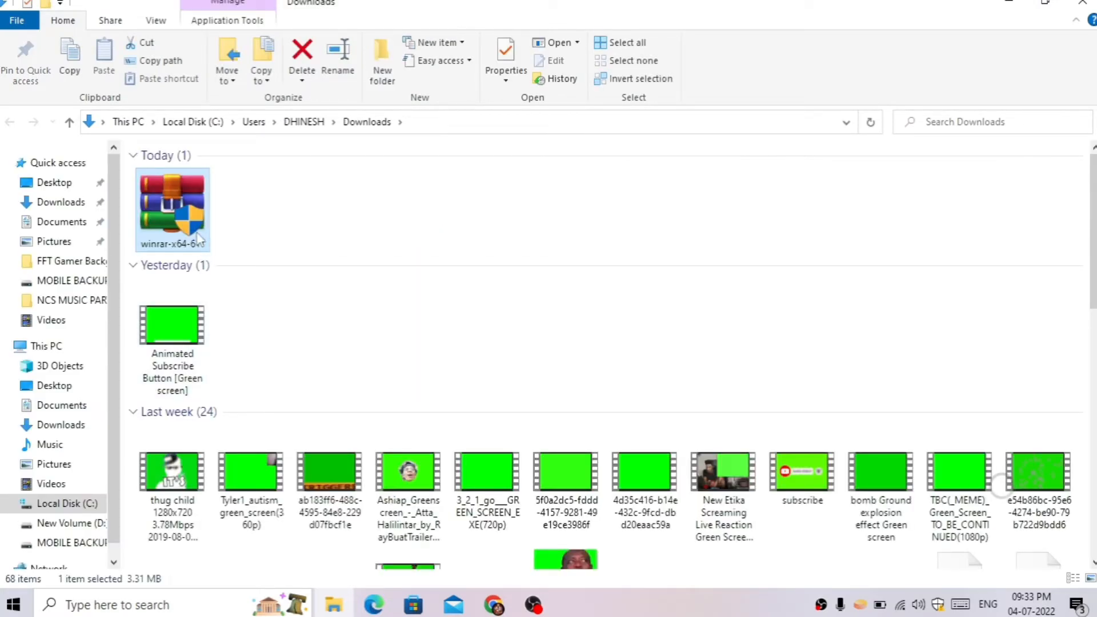
pyautogui.moveTo(196, 269)
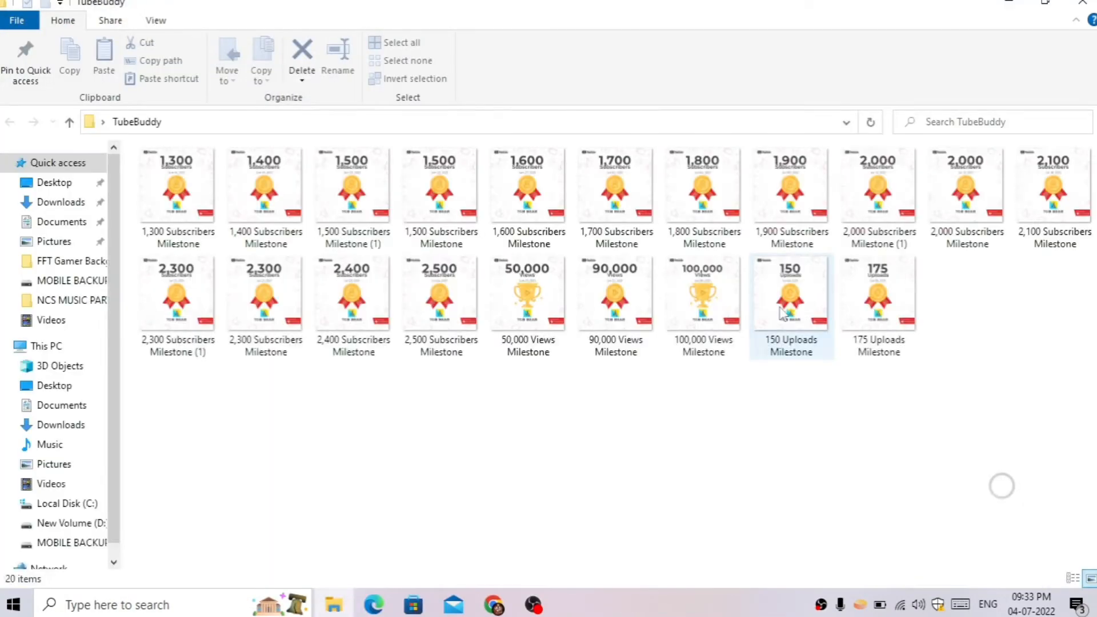
# View the 150 Uploads Milestone image from the TubeBuddy folder
pyautogui.click(791, 290)
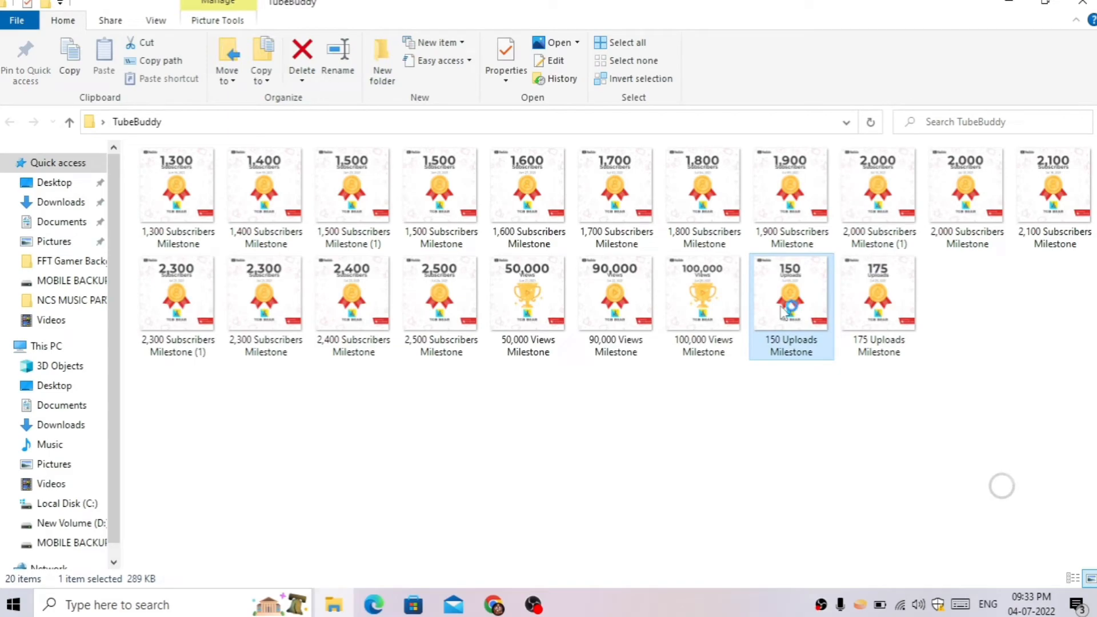
pyautogui.doubleClick(703, 292)
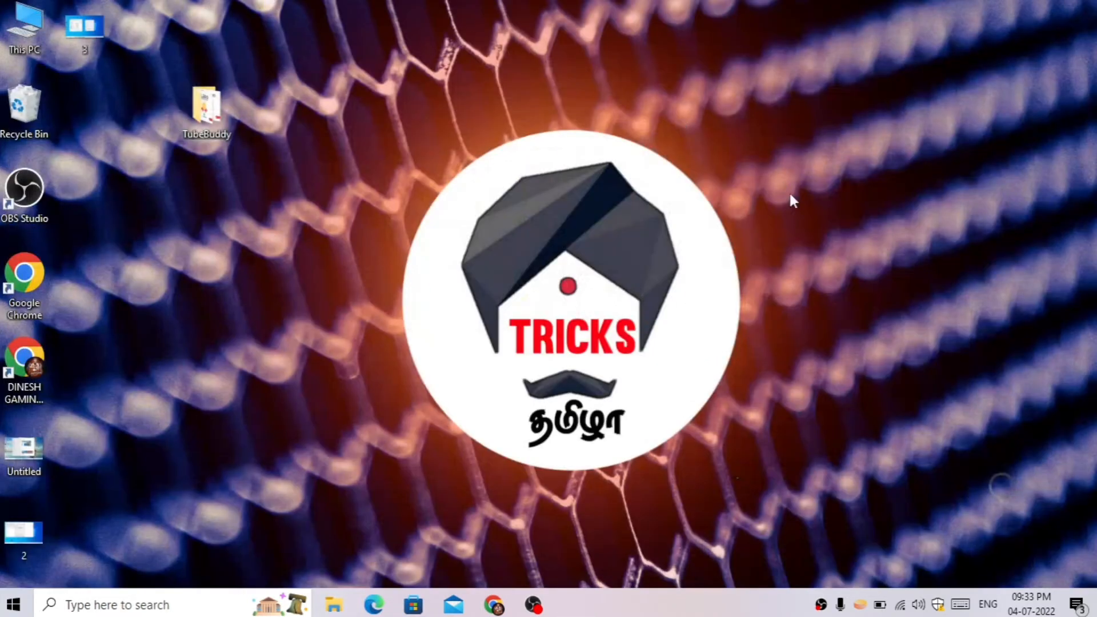
pyautogui.moveTo(798, 195)
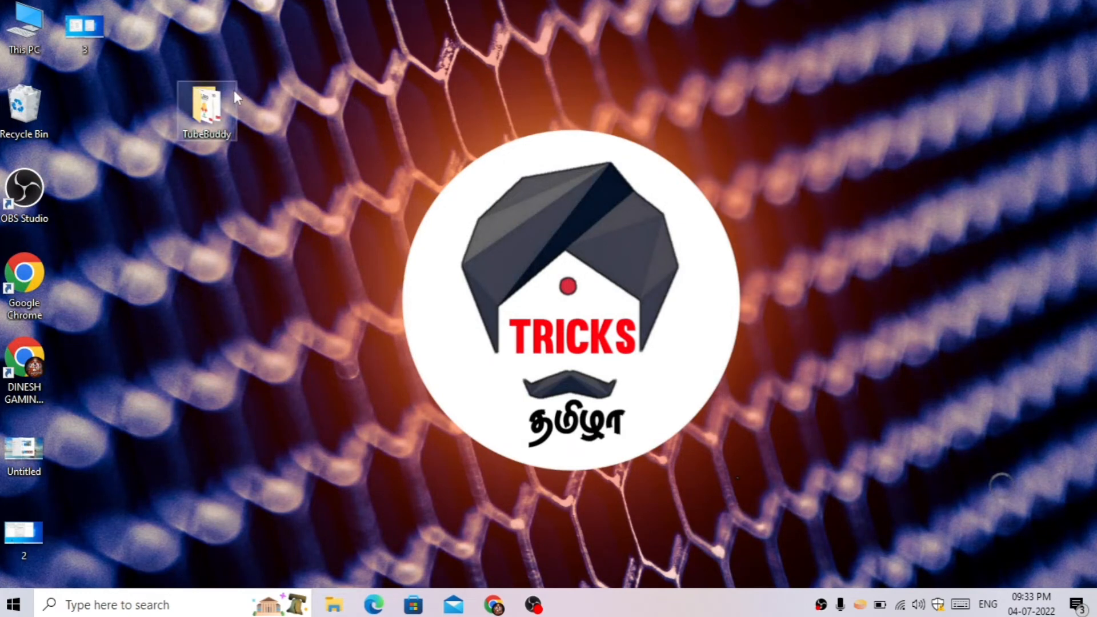
pyautogui.moveTo(211, 105)
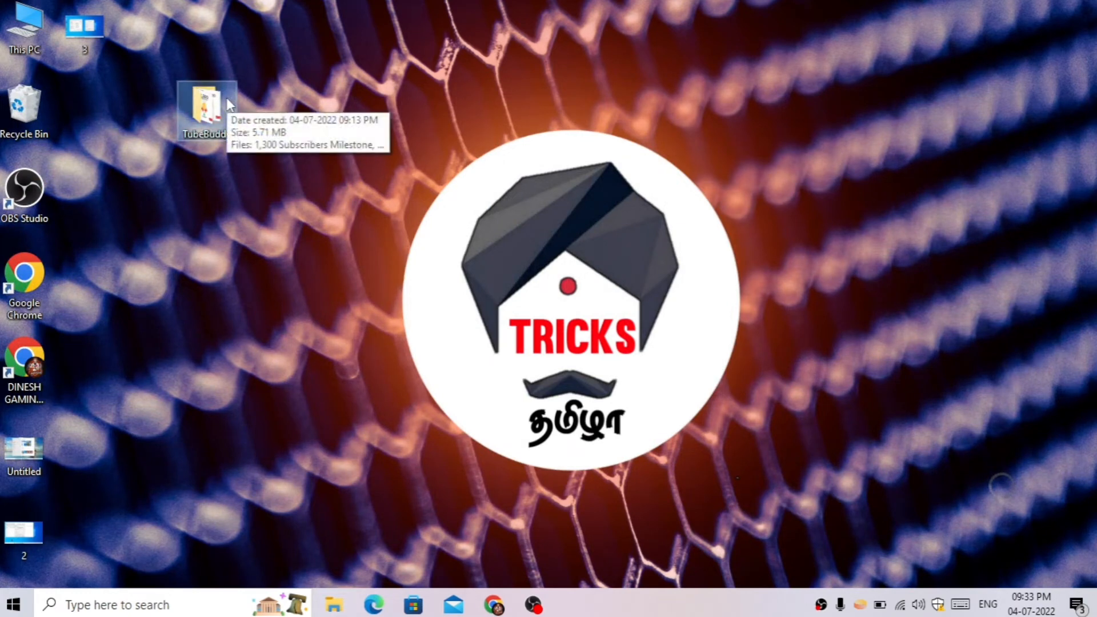
# Start adding the TubeBuddy desktop folder to a new archive via its context menu
pyautogui.rightClick(206, 112)
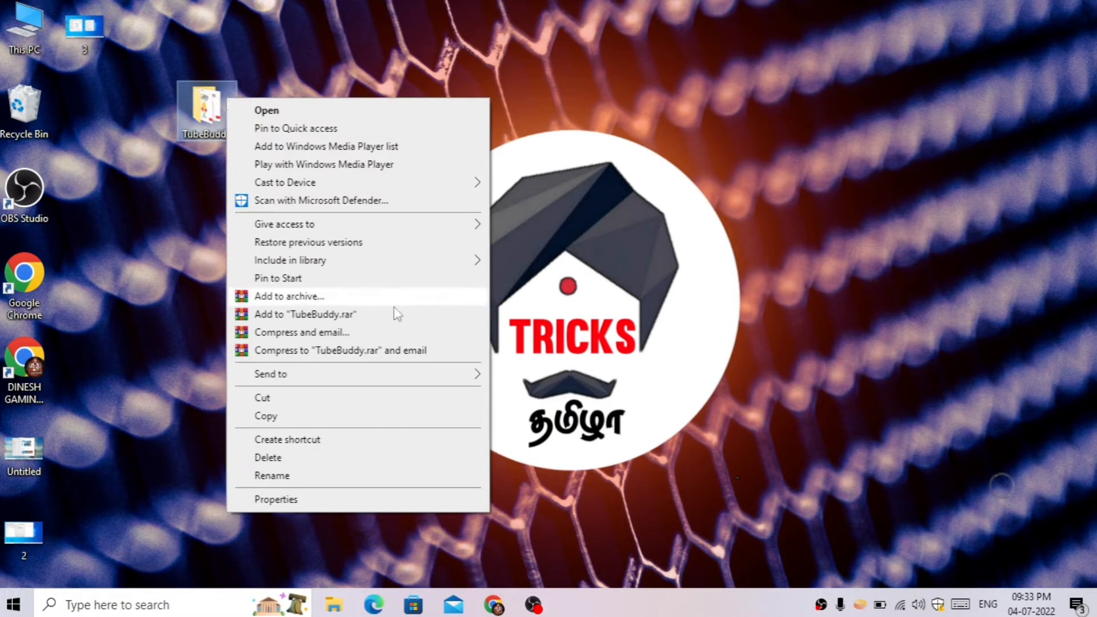
pyautogui.moveTo(292, 311)
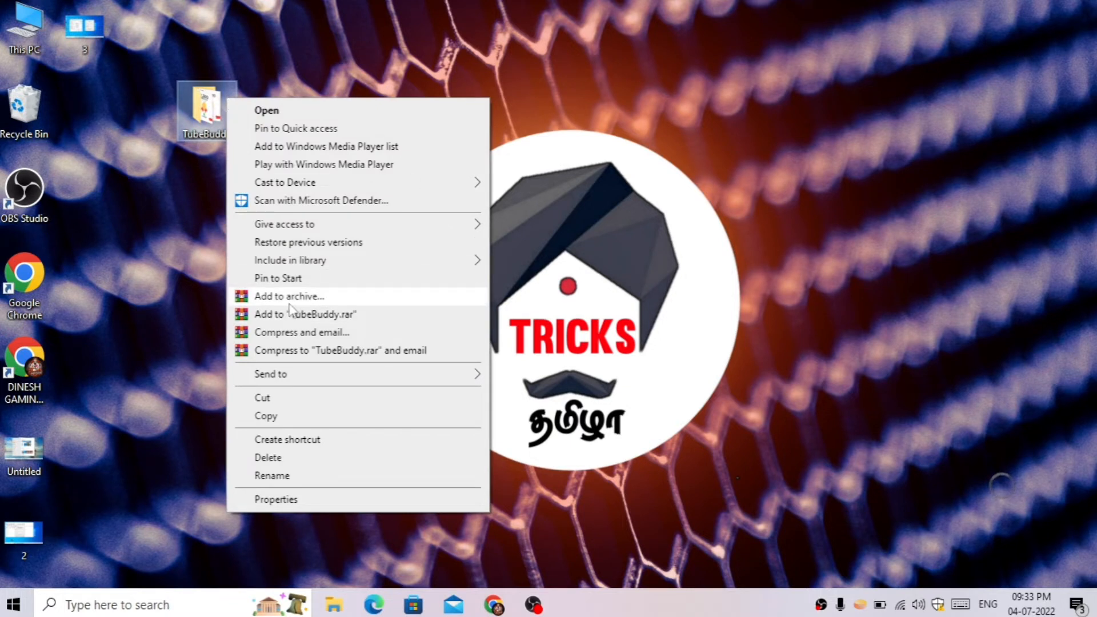
pyautogui.click(288, 296)
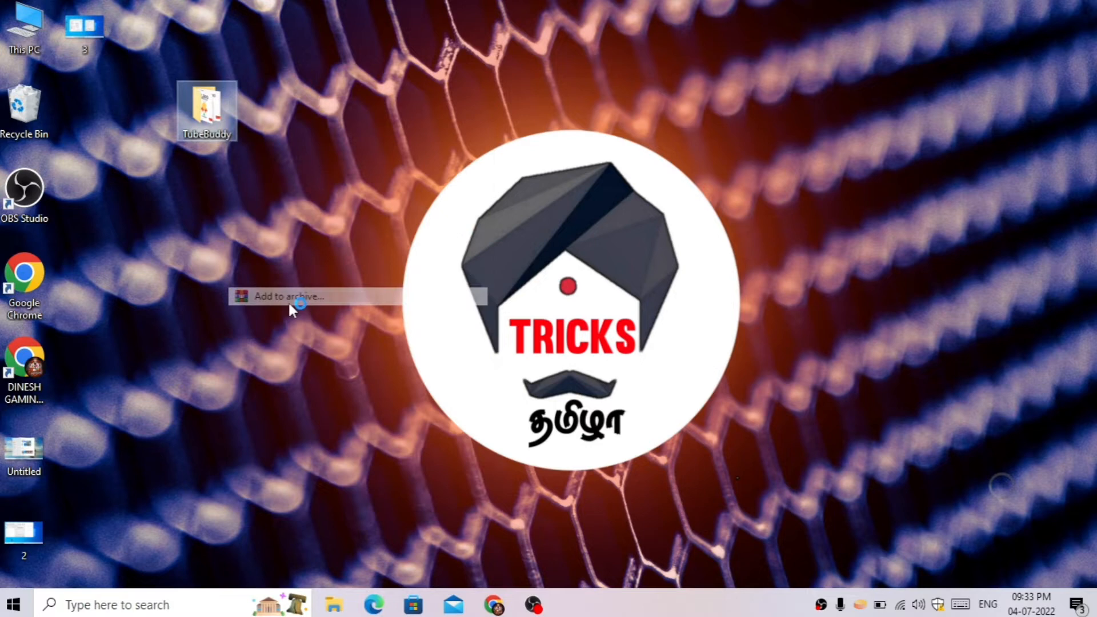
pyautogui.click(288, 296)
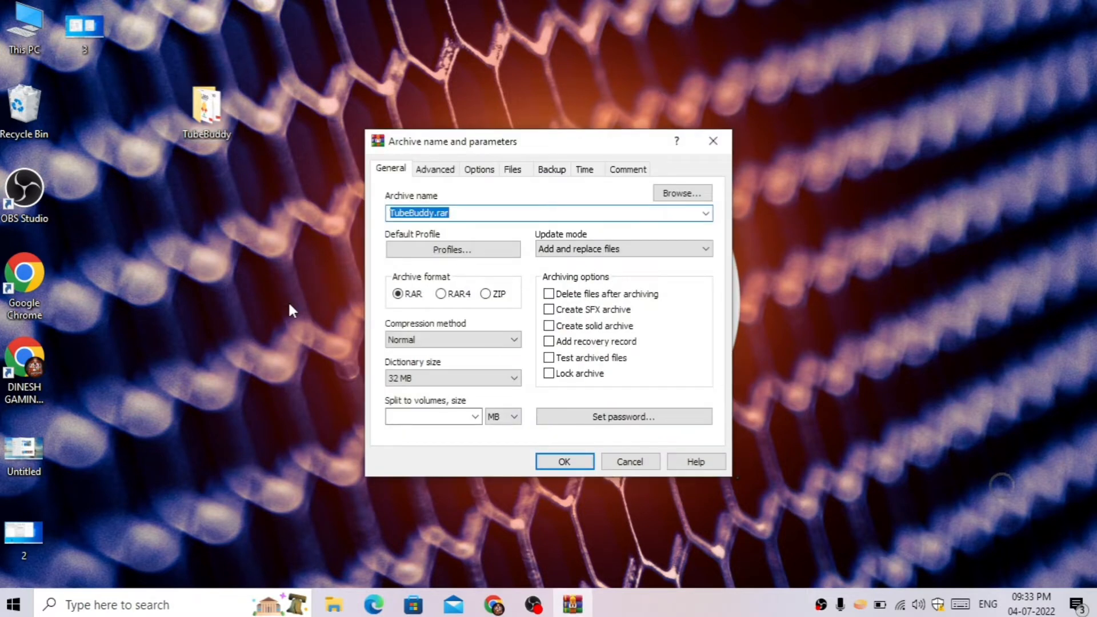
pyautogui.moveTo(455, 228)
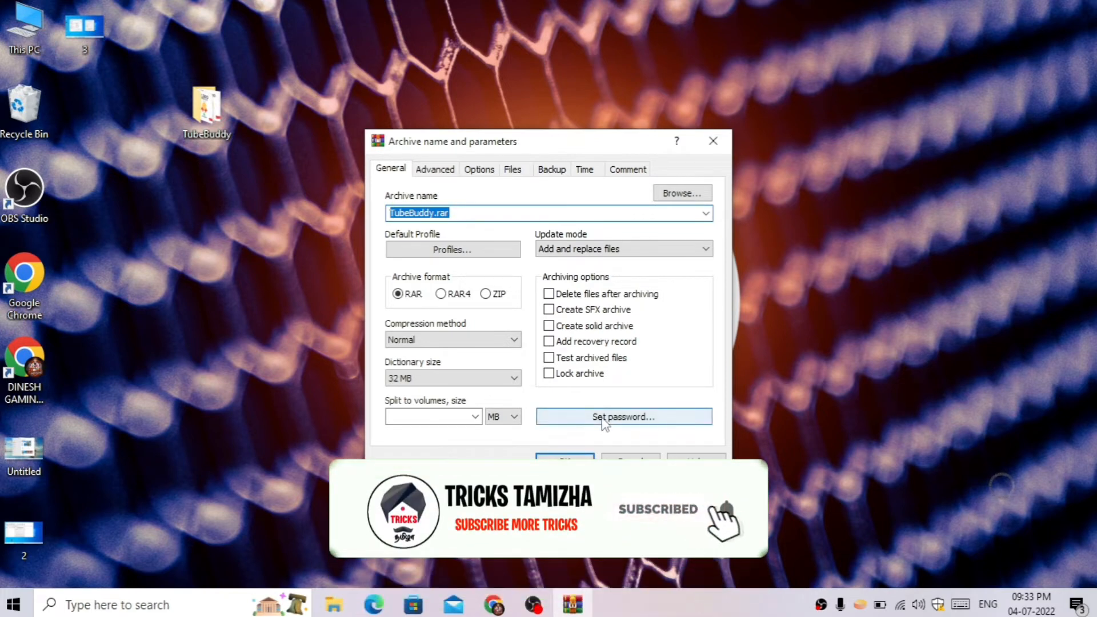
# Set and confirm a password, then create the TubeBuddy.rar archive
pyautogui.click(623, 416)
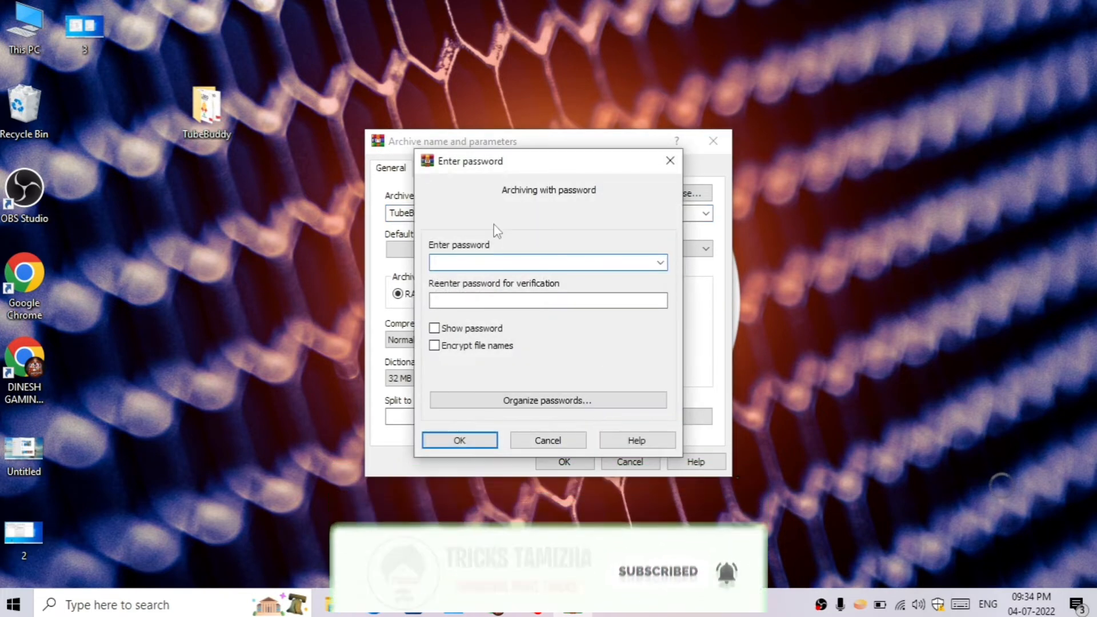
pyautogui.write('•')
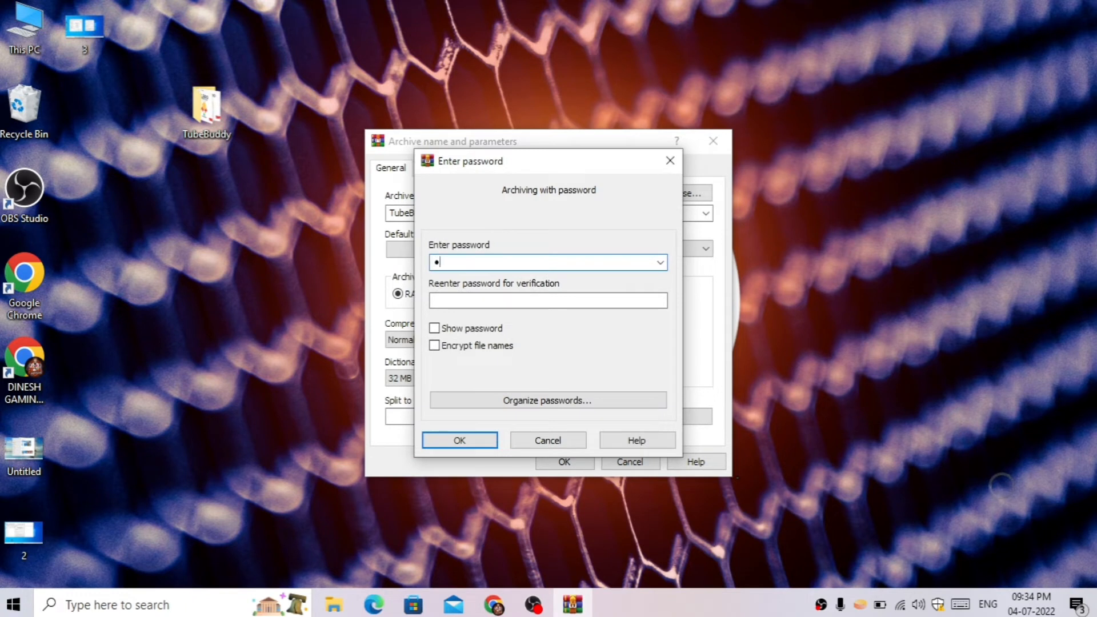
pyautogui.write('123')
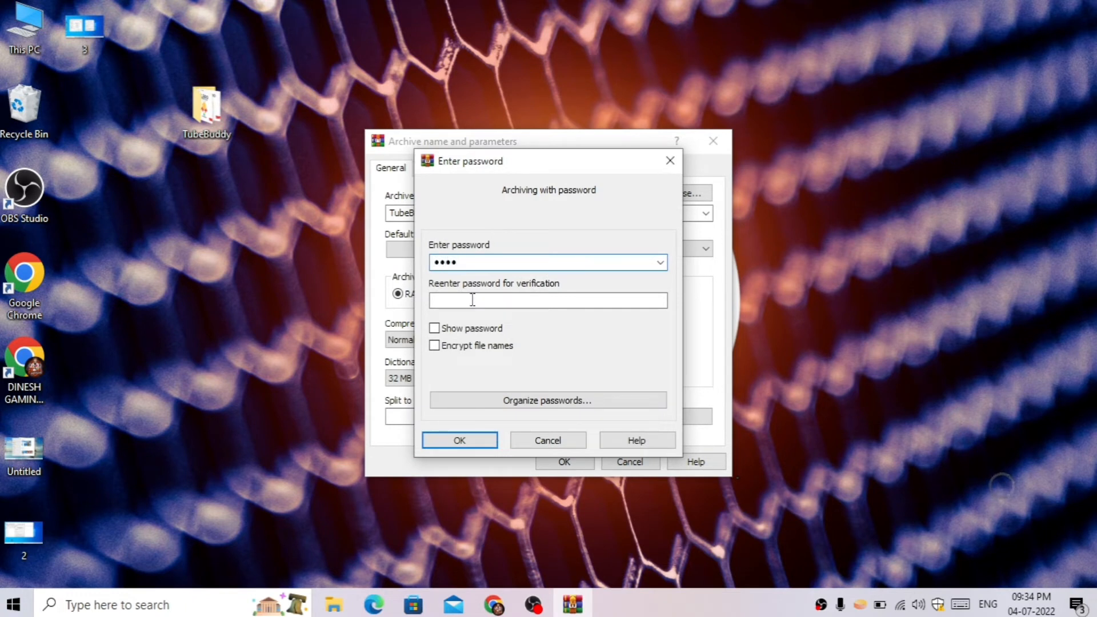
pyautogui.write('••••')
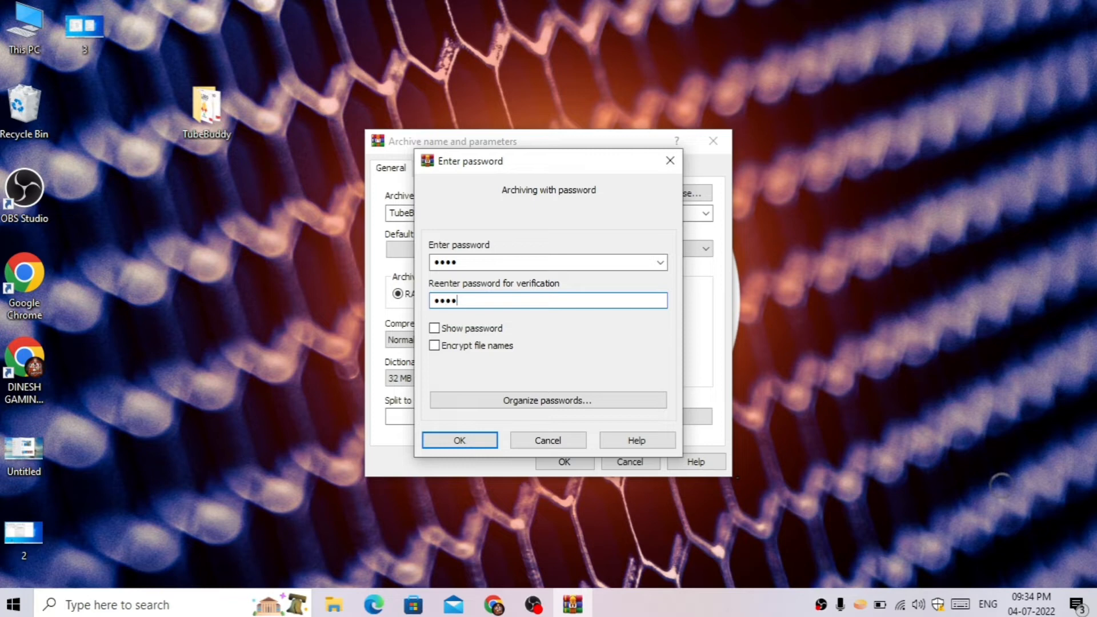
pyautogui.click(459, 440)
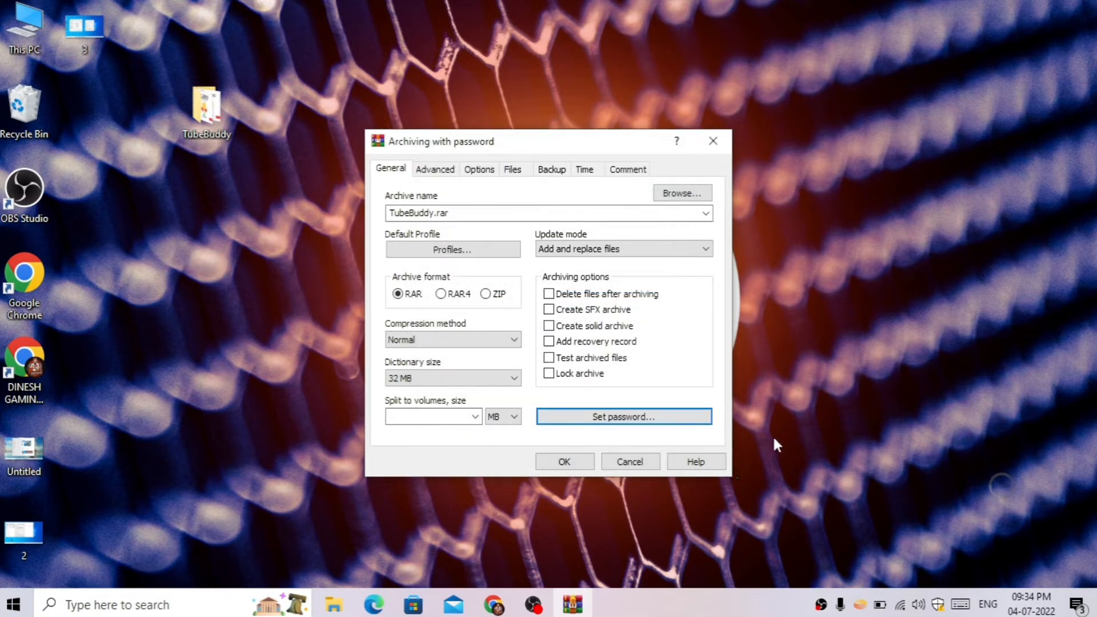
pyautogui.click(563, 461)
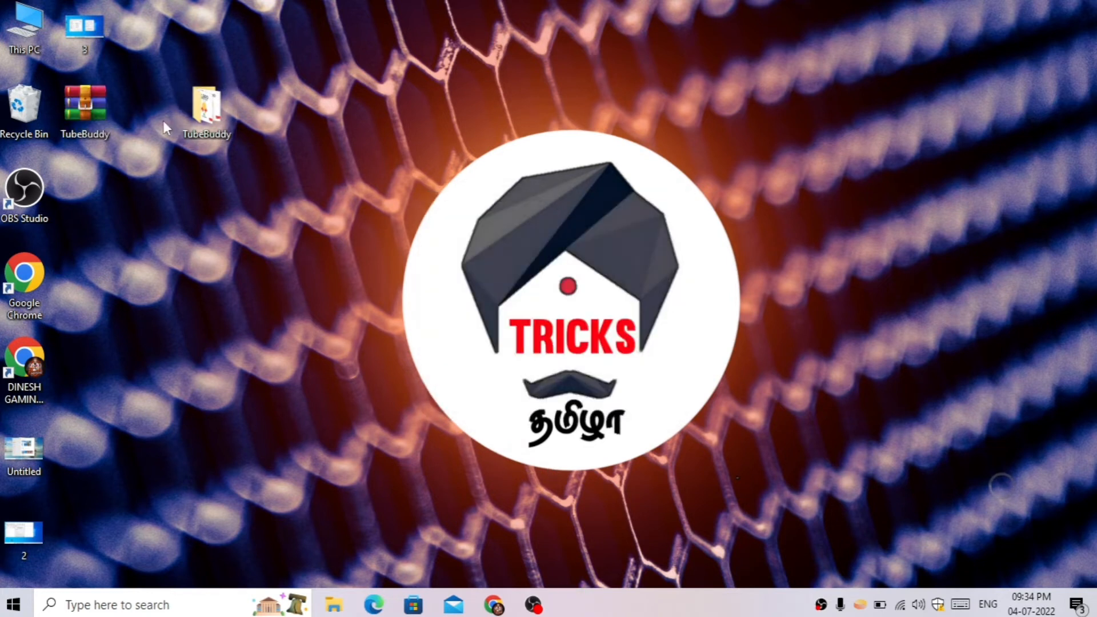
pyautogui.click(207, 109)
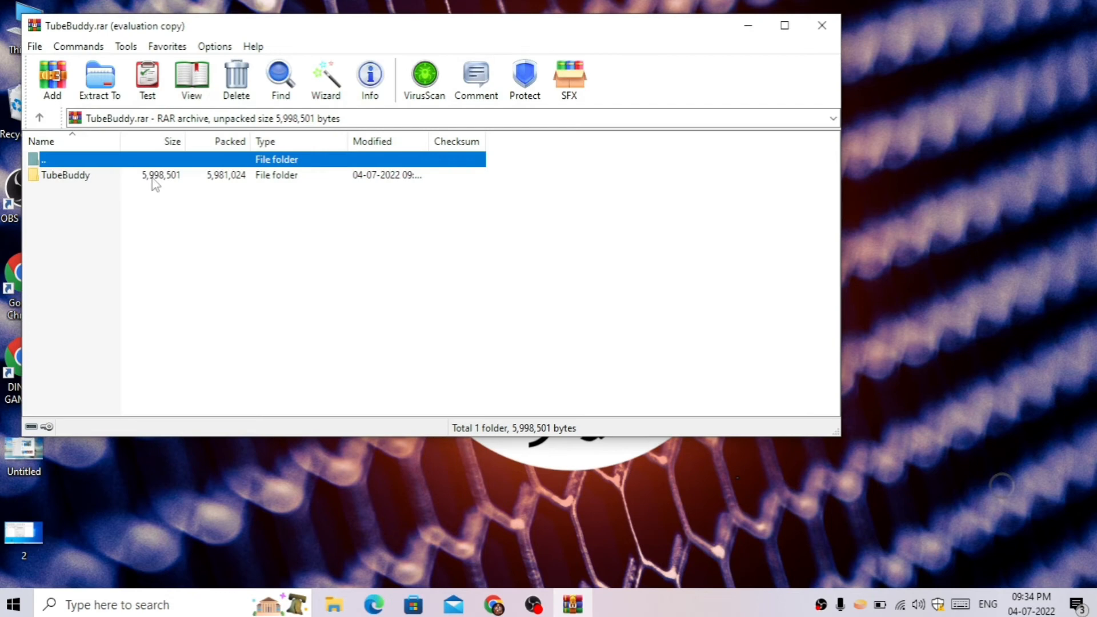
pyautogui.doubleClick(66, 174)
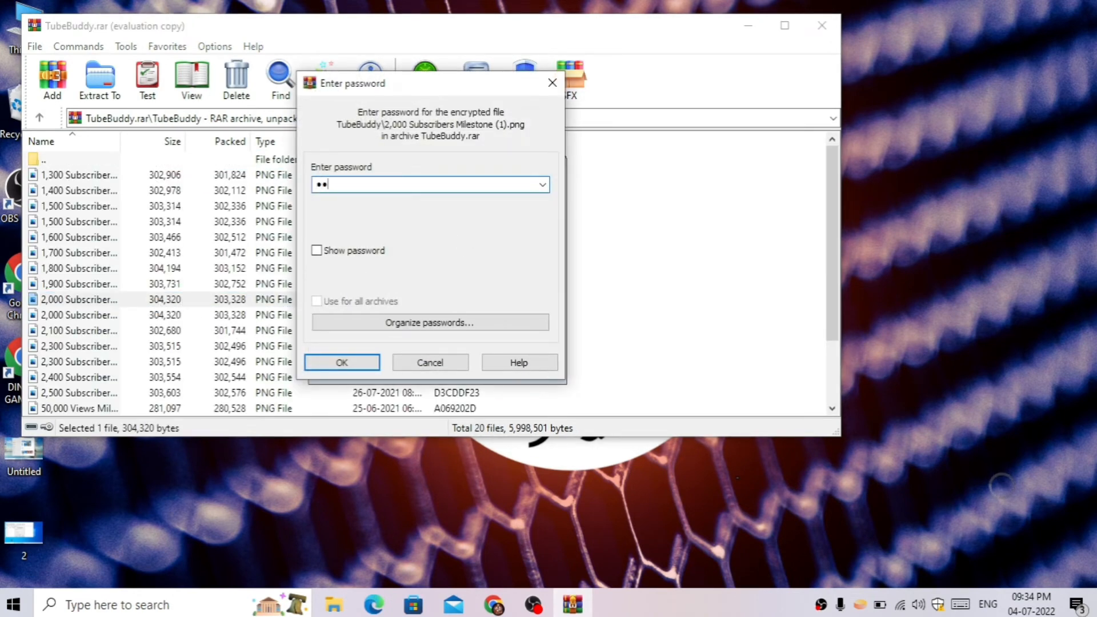
pyautogui.click(341, 362)
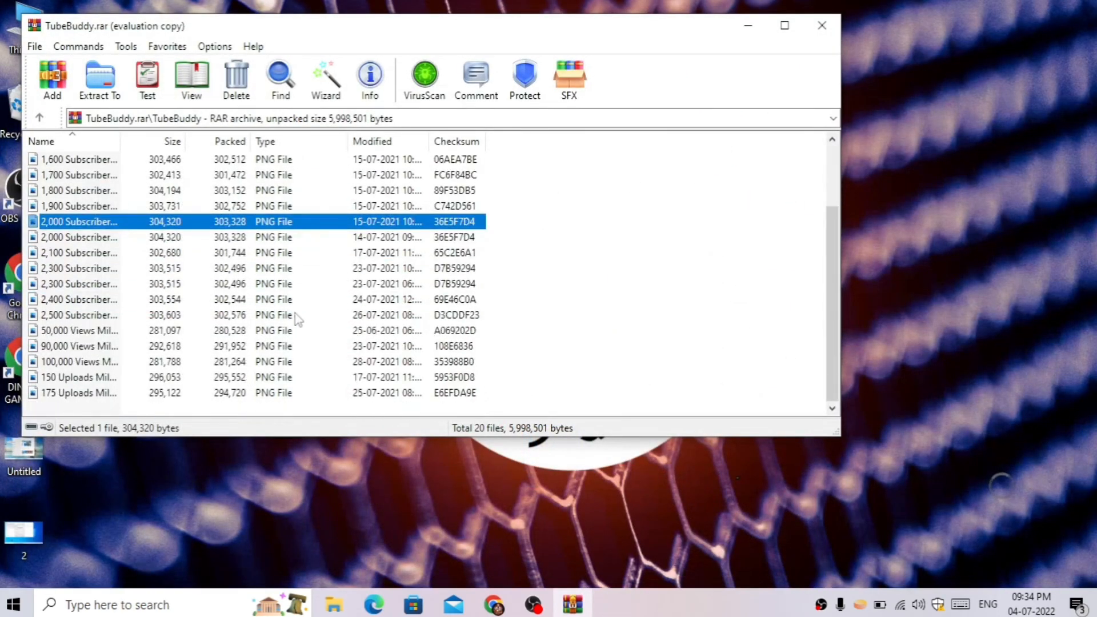
pyautogui.click(821, 25)
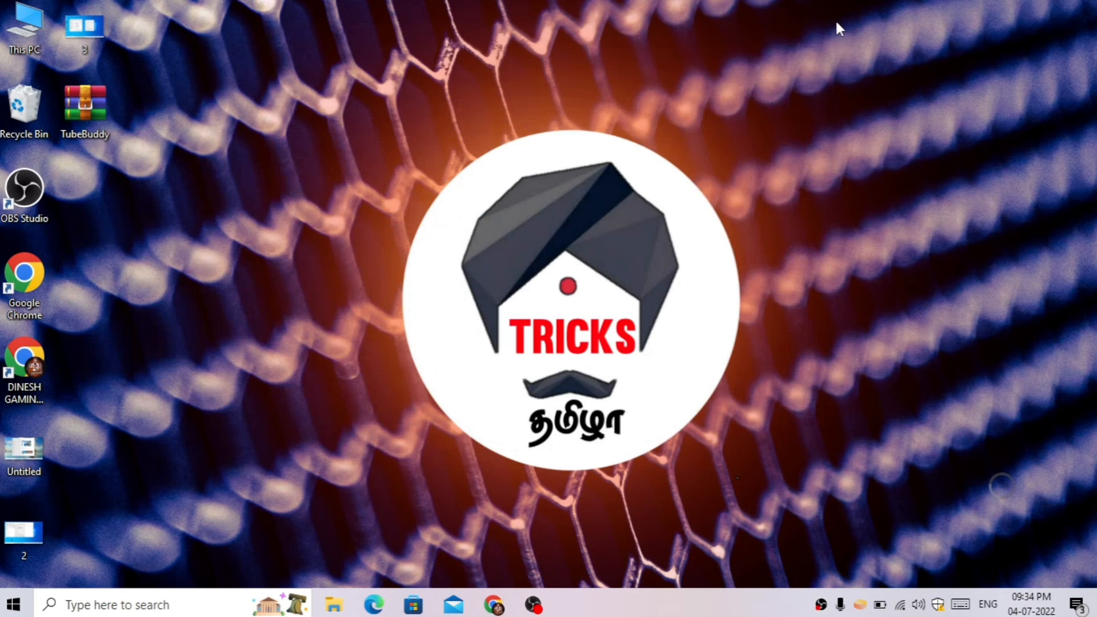
# Extract TubeBuddy.rar to the default TubeBuddy desktop folder, reaching the password prompt
pyautogui.rightClick(85, 105)
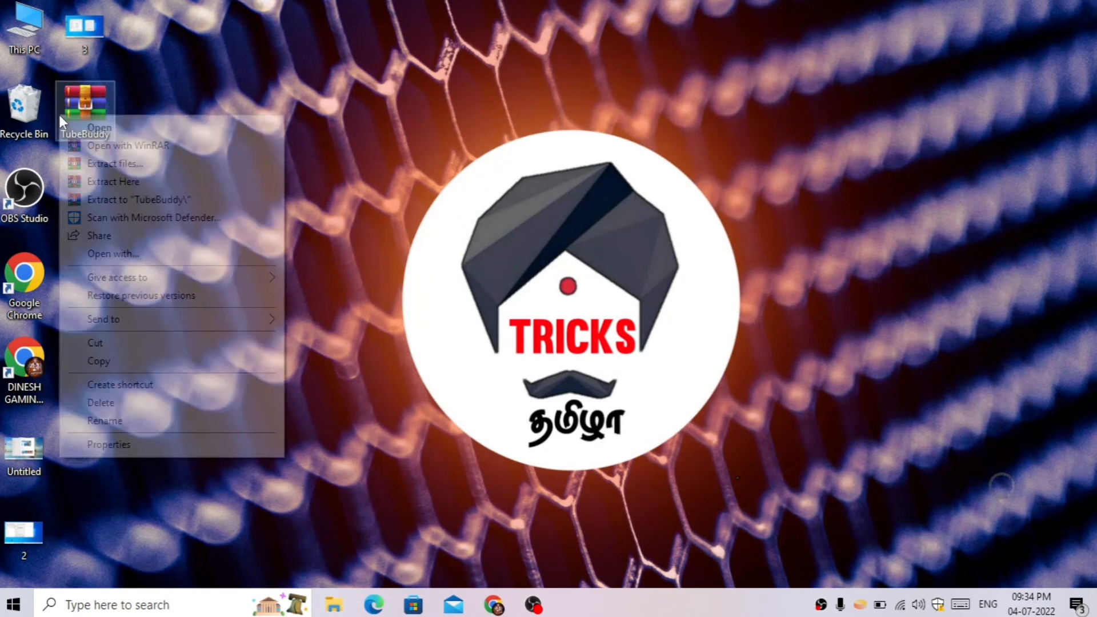
pyautogui.click(385, 266)
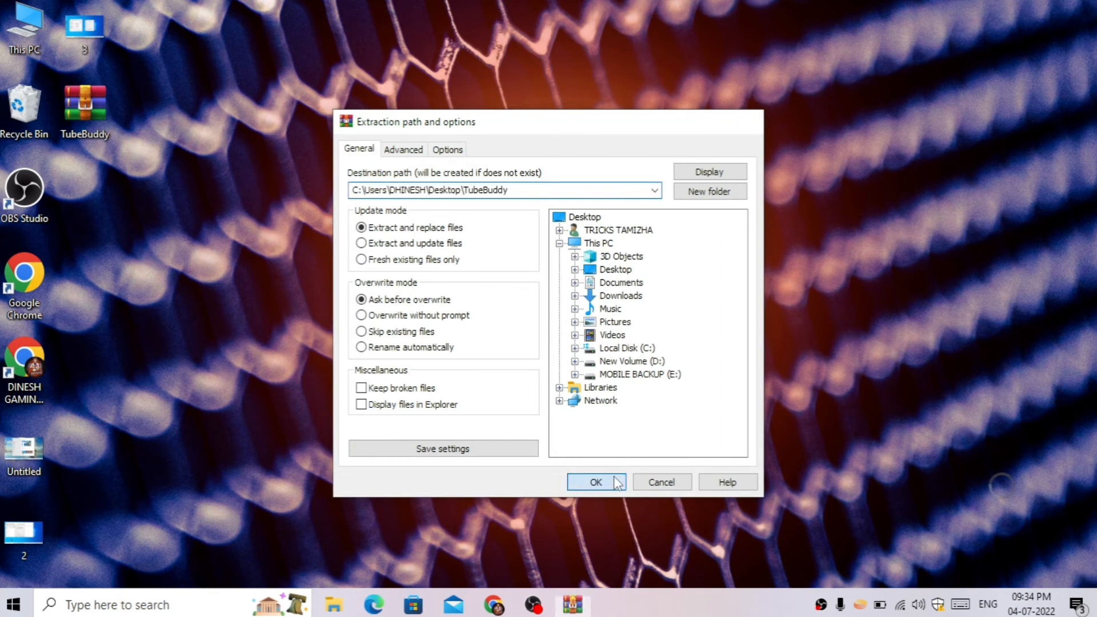
pyautogui.click(596, 482)
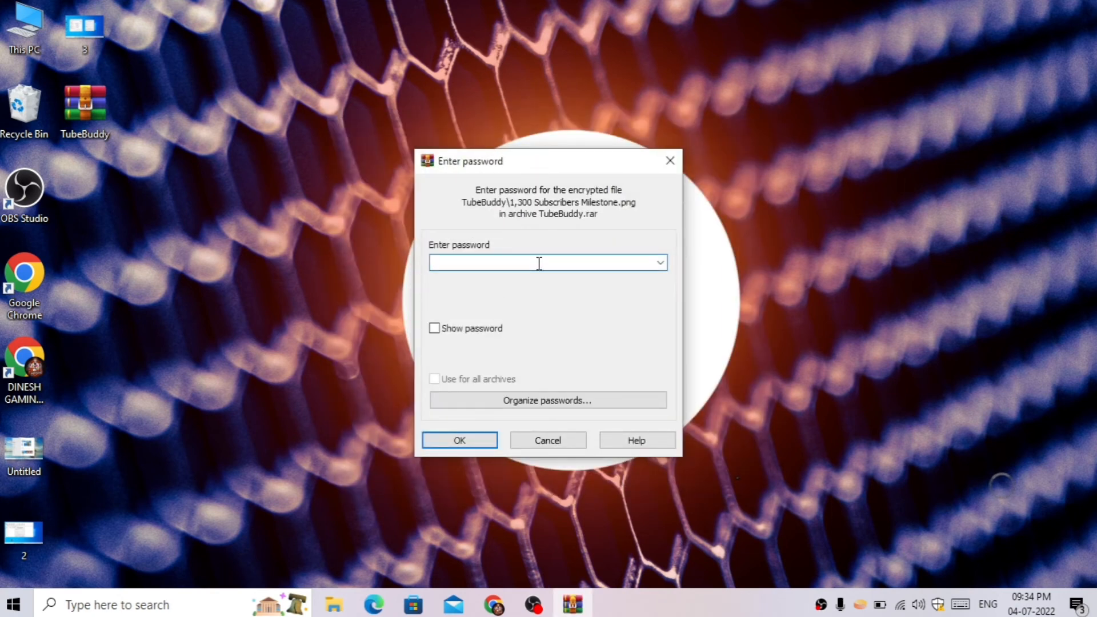
pyautogui.click(546, 263)
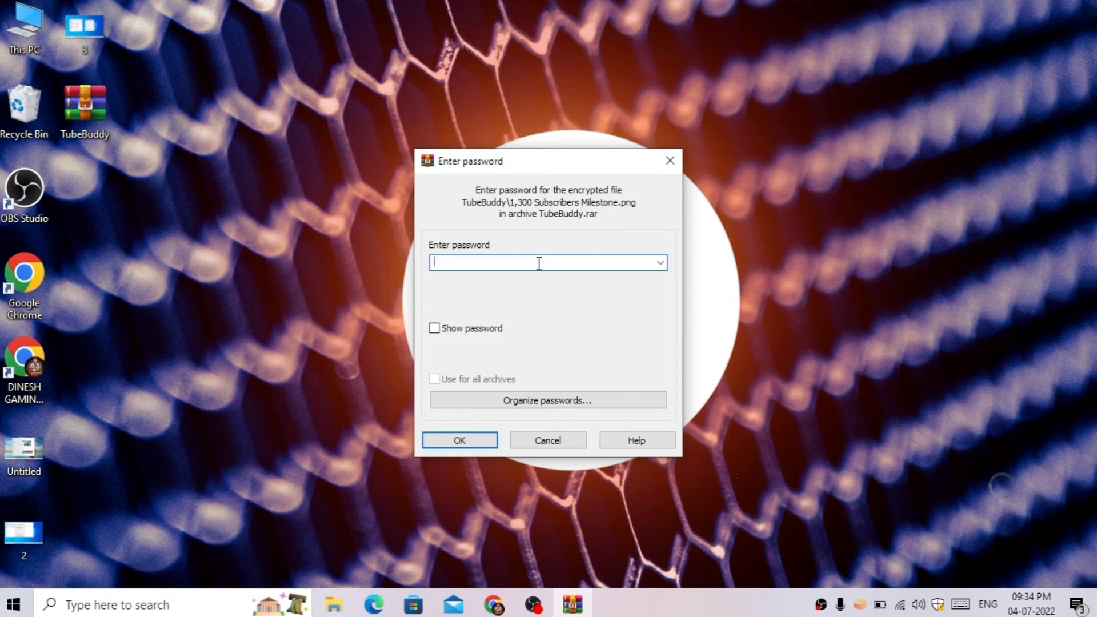